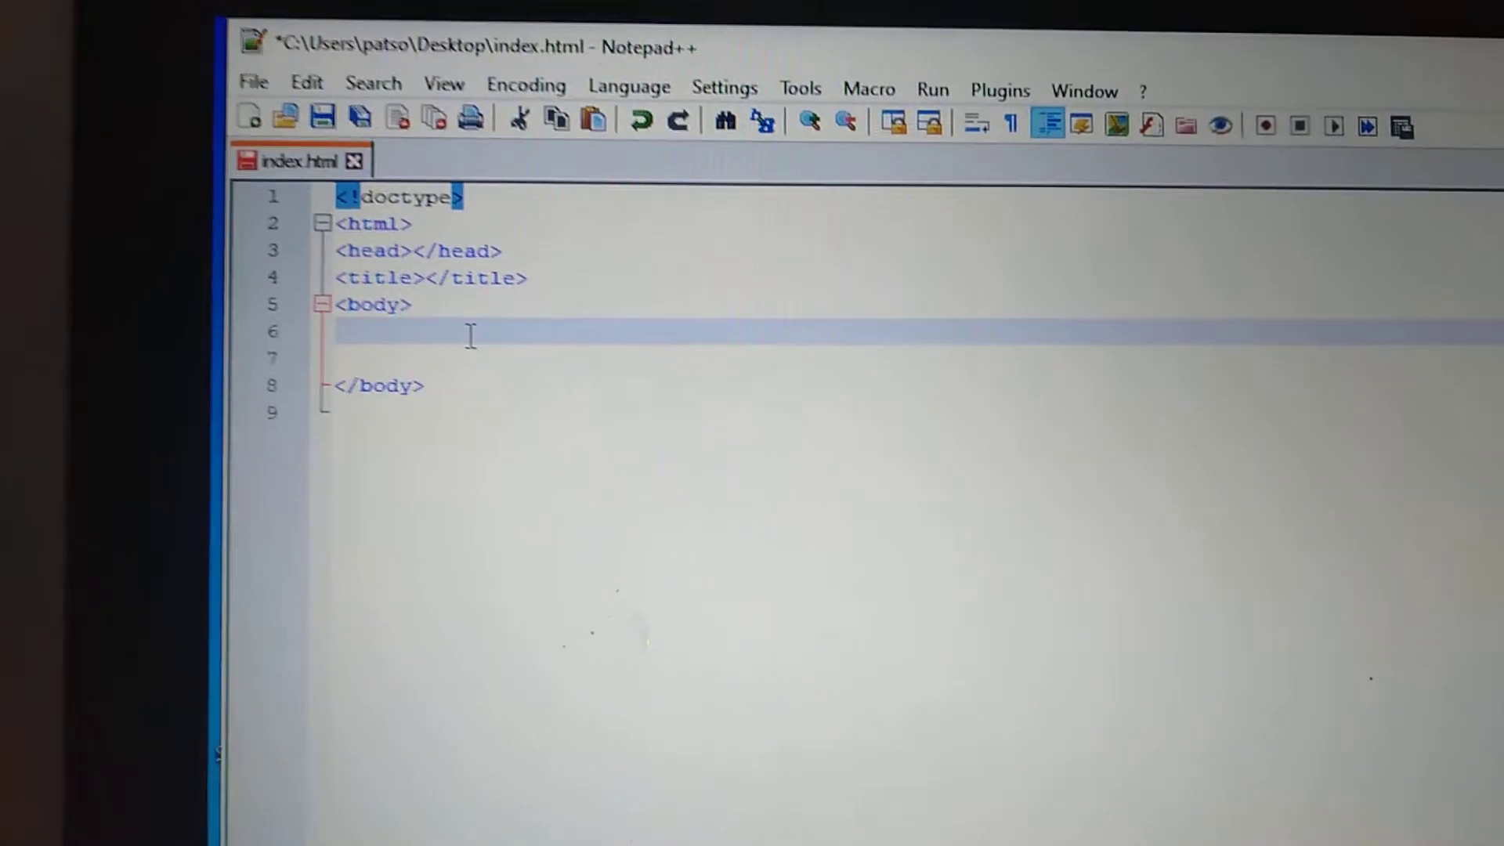
Step: Add an anchor with empty href and the text 'download audio' inside the body
type("<a")
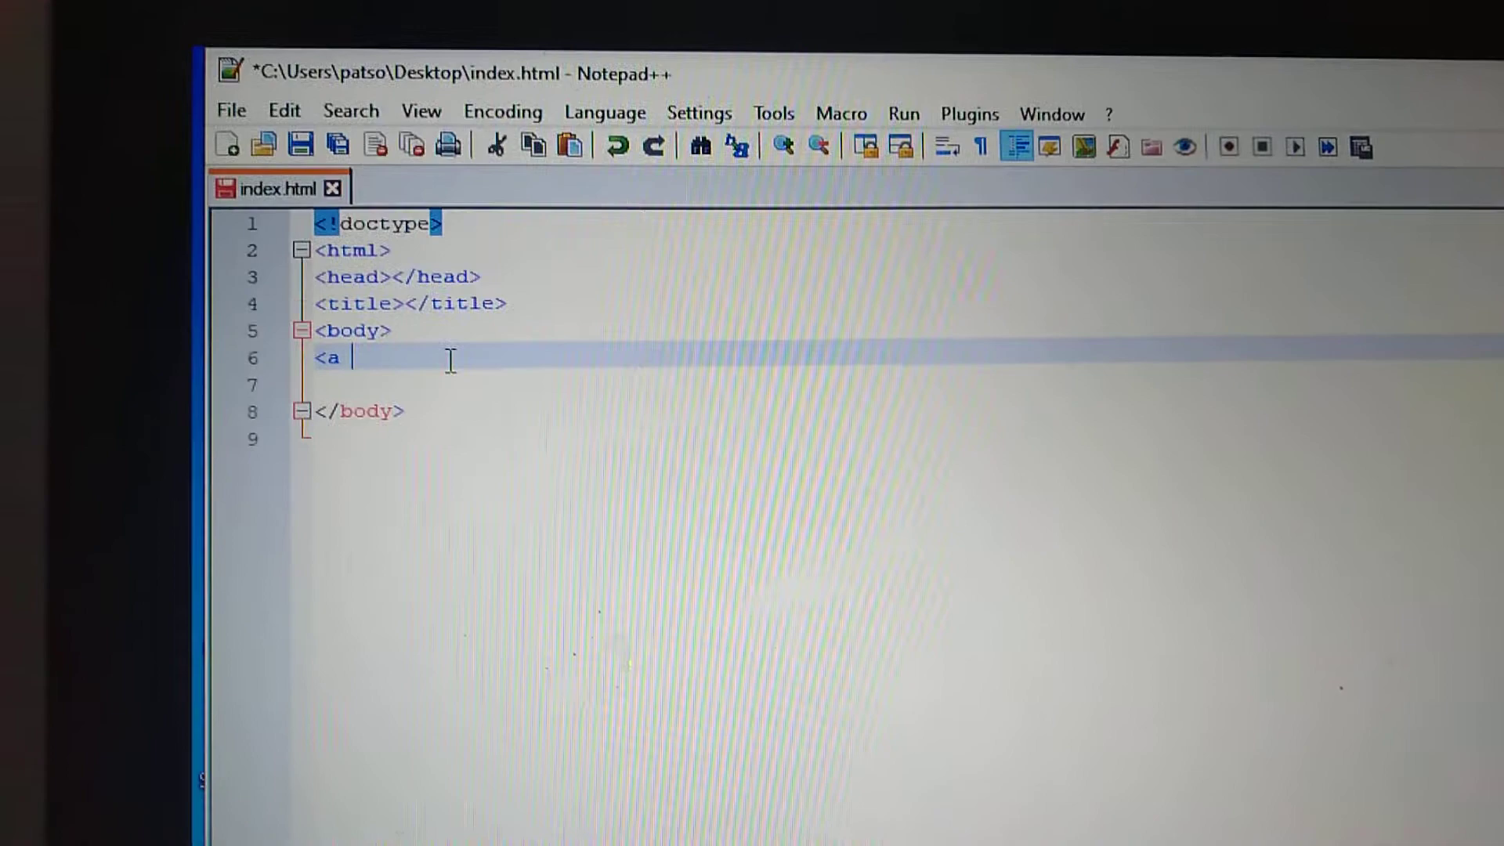
type("href=\"\"></a>")
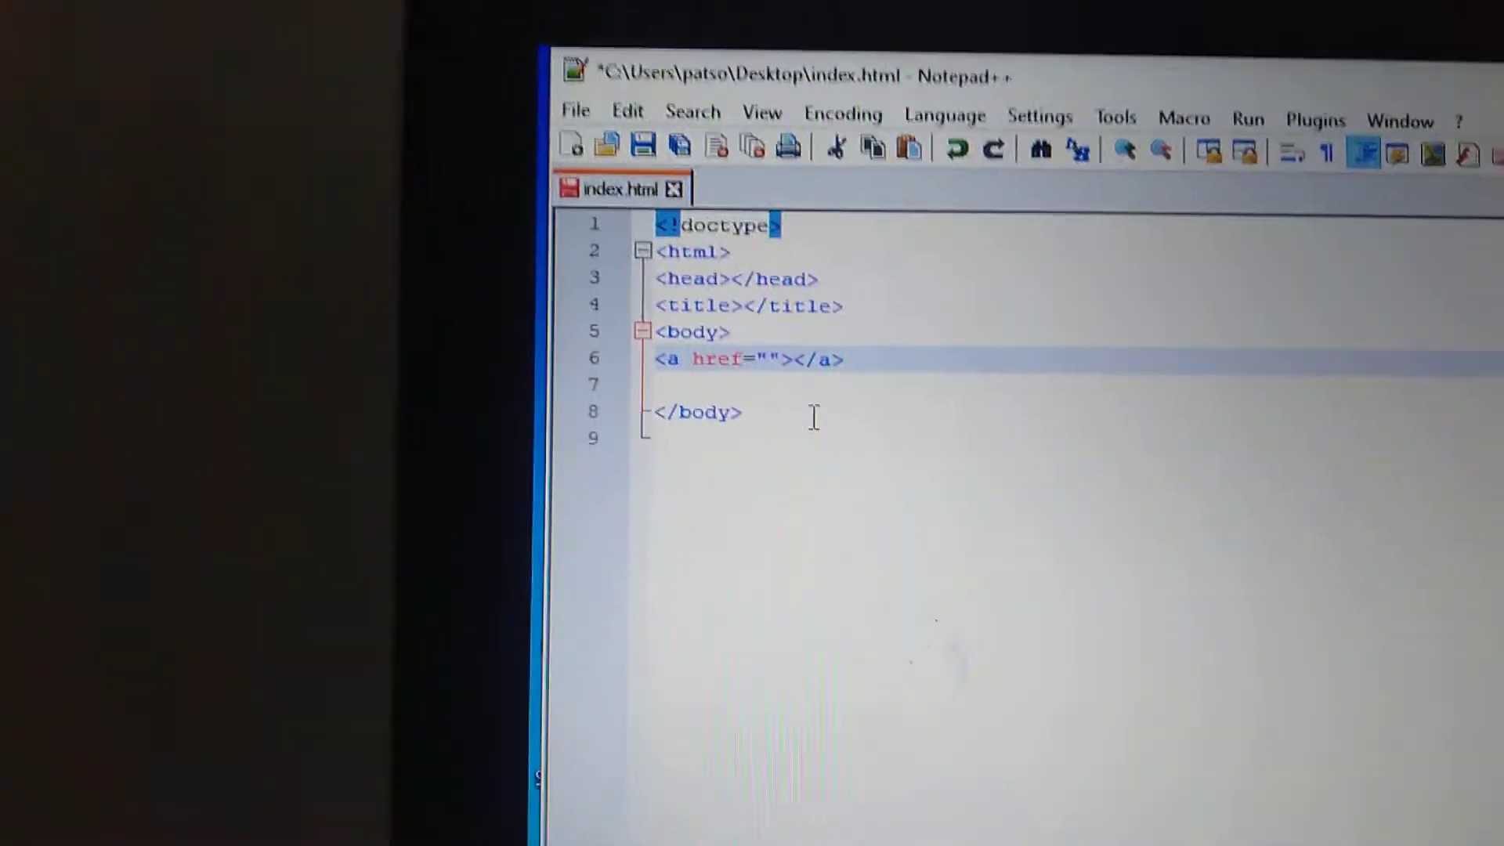
type("do")
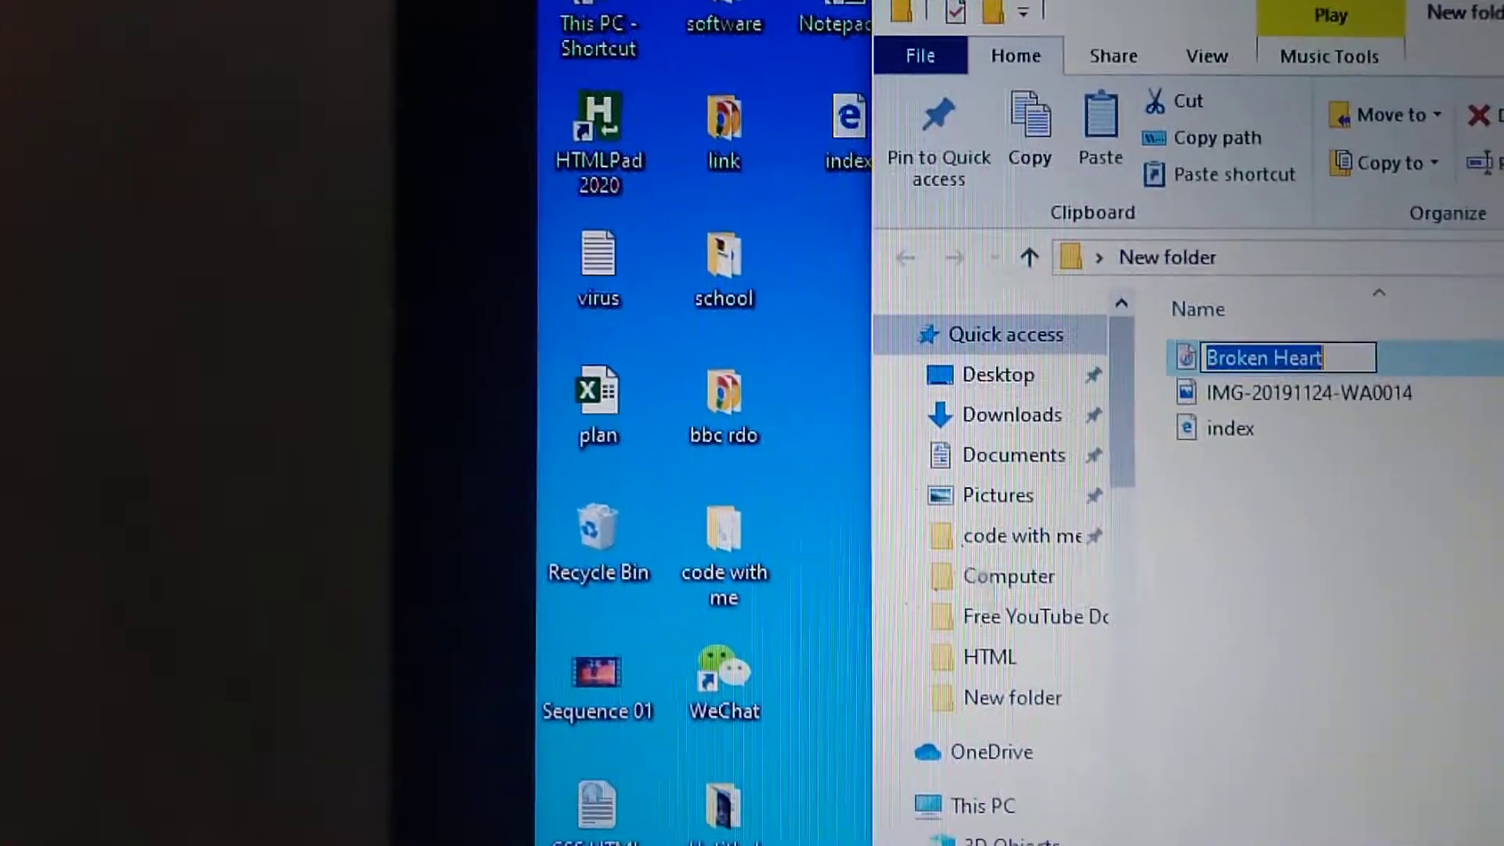
Step: Copy the Broken Heart audio file's name via its Rename field
right_click(1267, 358)
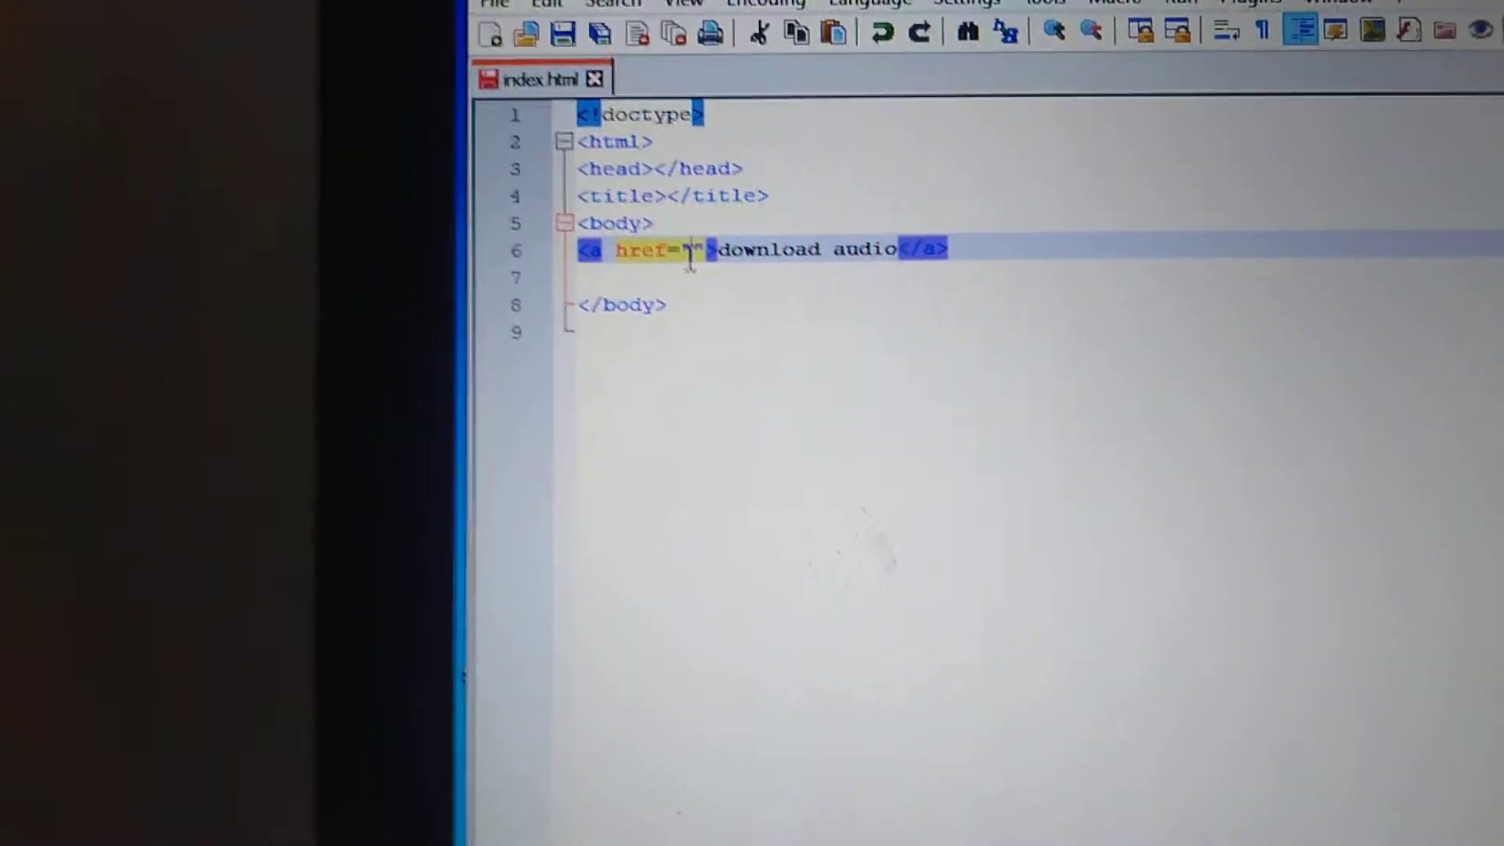
Step: Set the link's href to 'Broken Heart.mp3' by pasting the name and adding .mp3
right_click(688, 250)
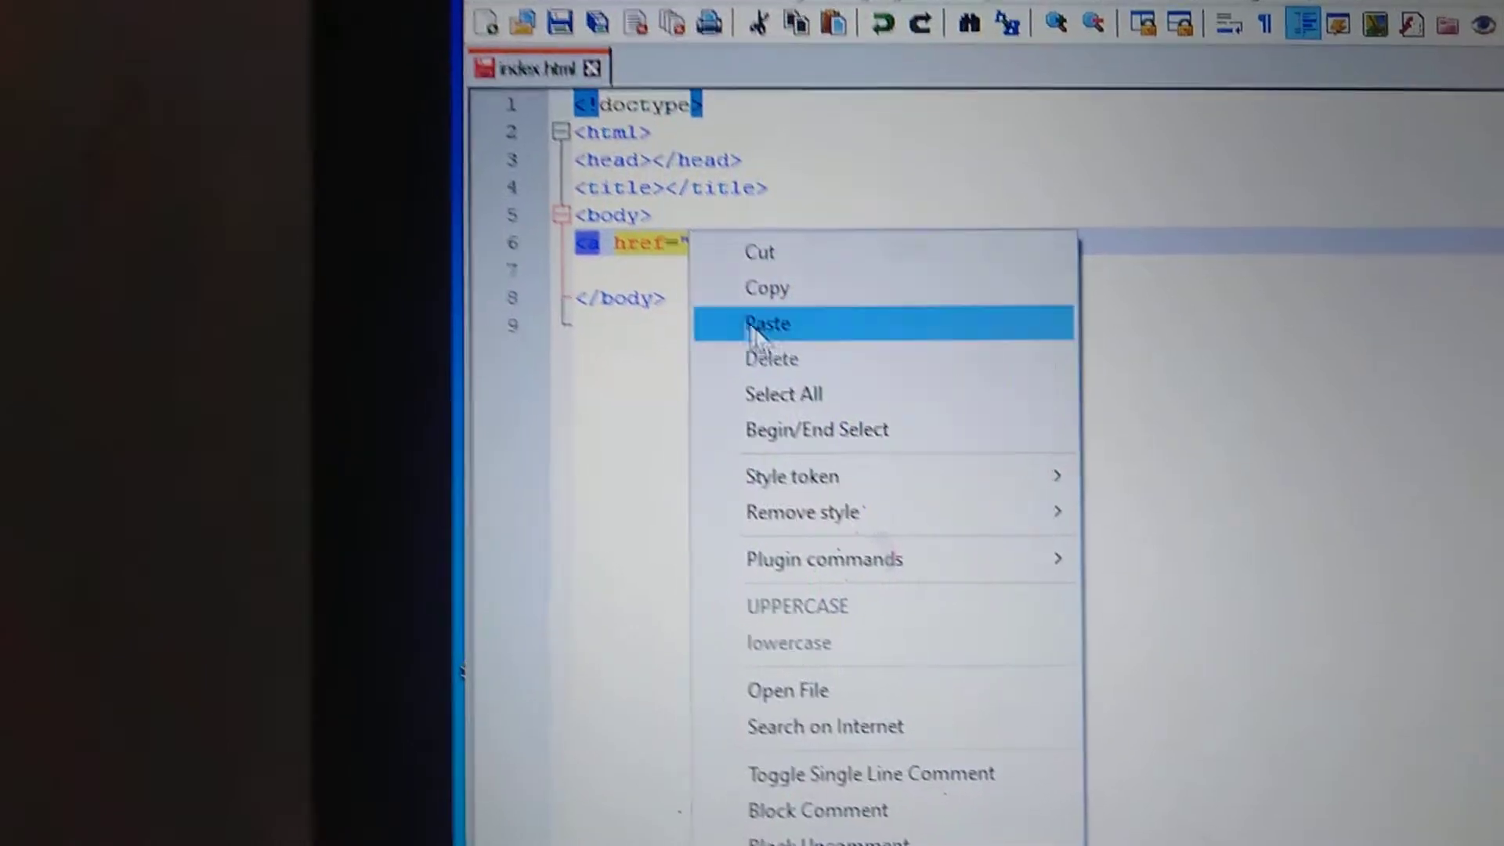
left_click(768, 324)
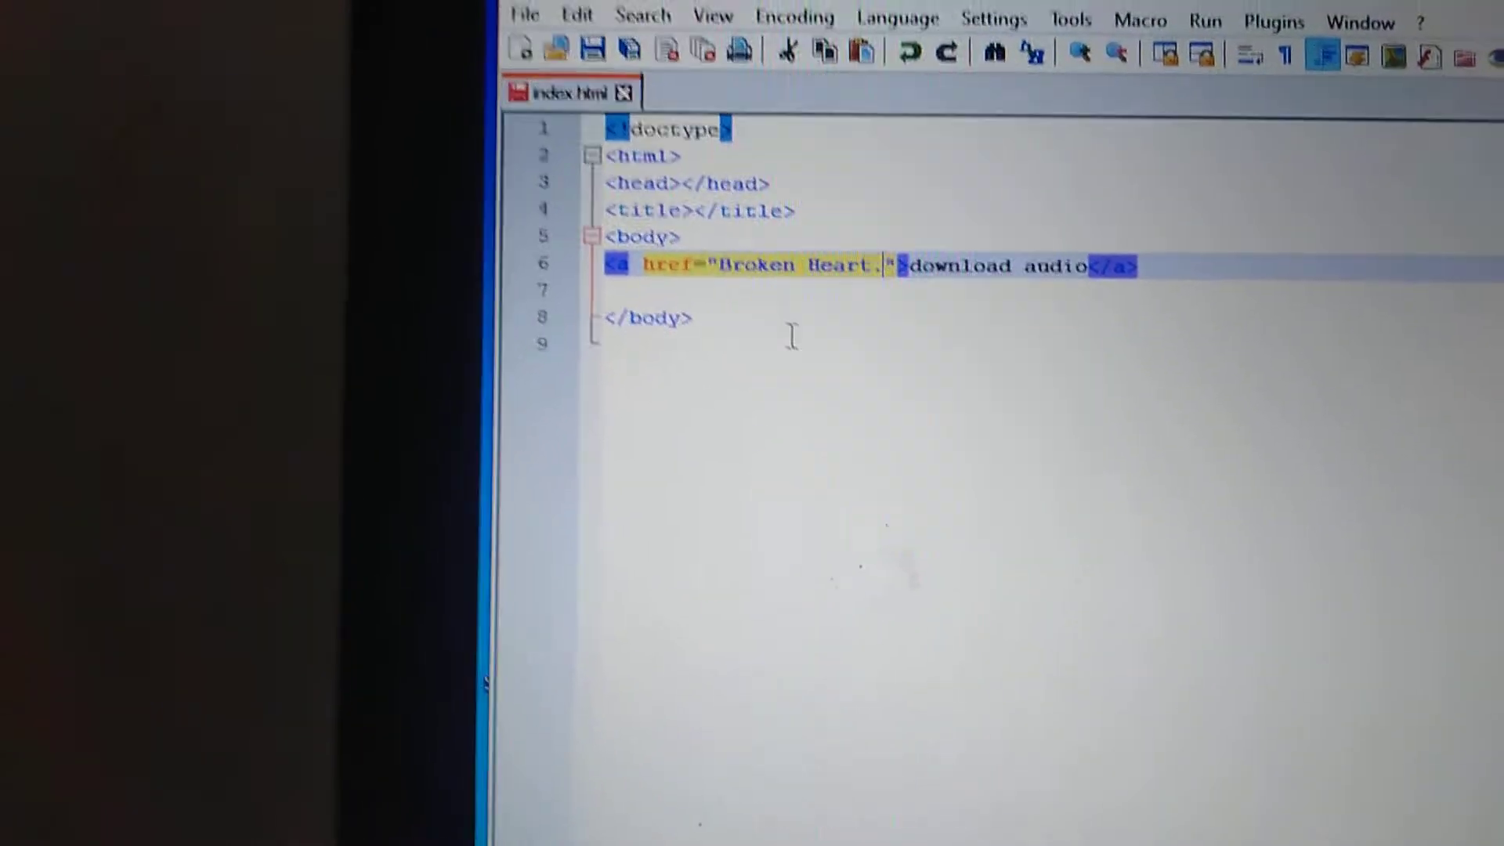
type(".mp3")
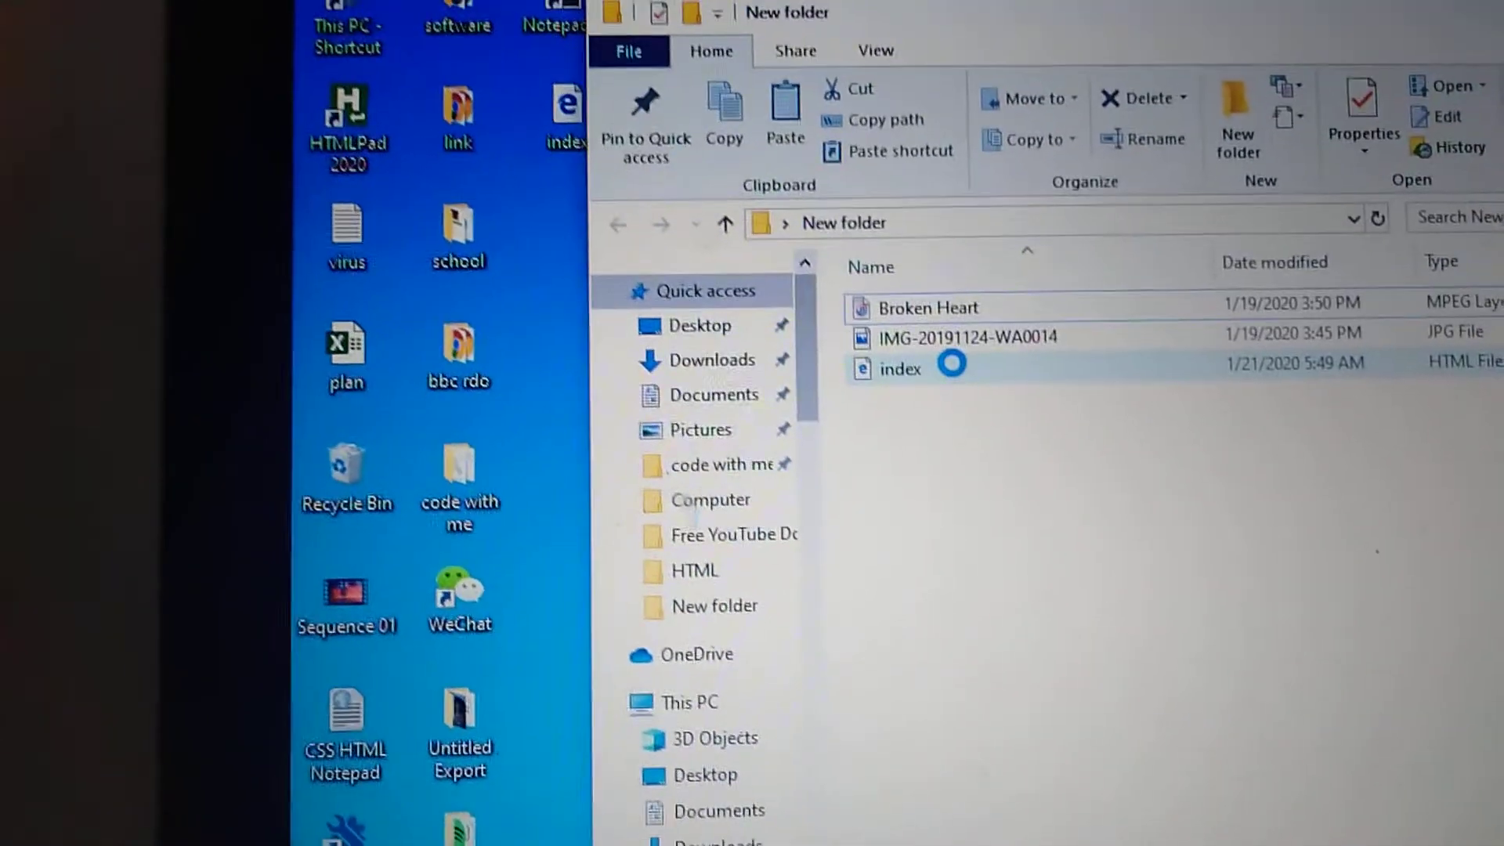
Step: Launch index.html from New folder in the web browser
right_click(967, 102)
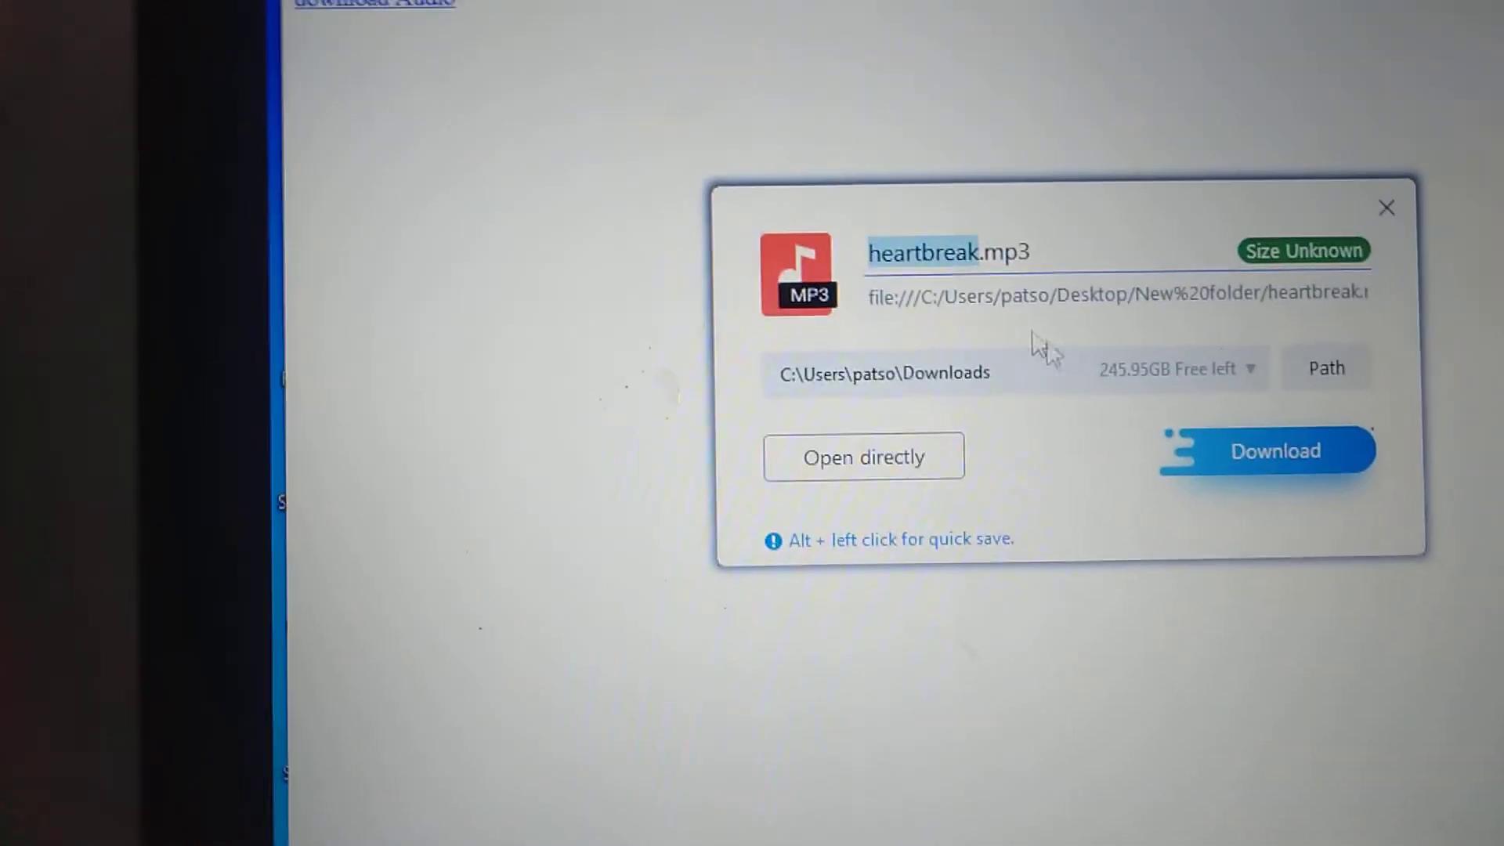
Step: Download heartbreak.mp3 from the 'download Audio' link; the downloads list shows it failed
left_click(1275, 451)
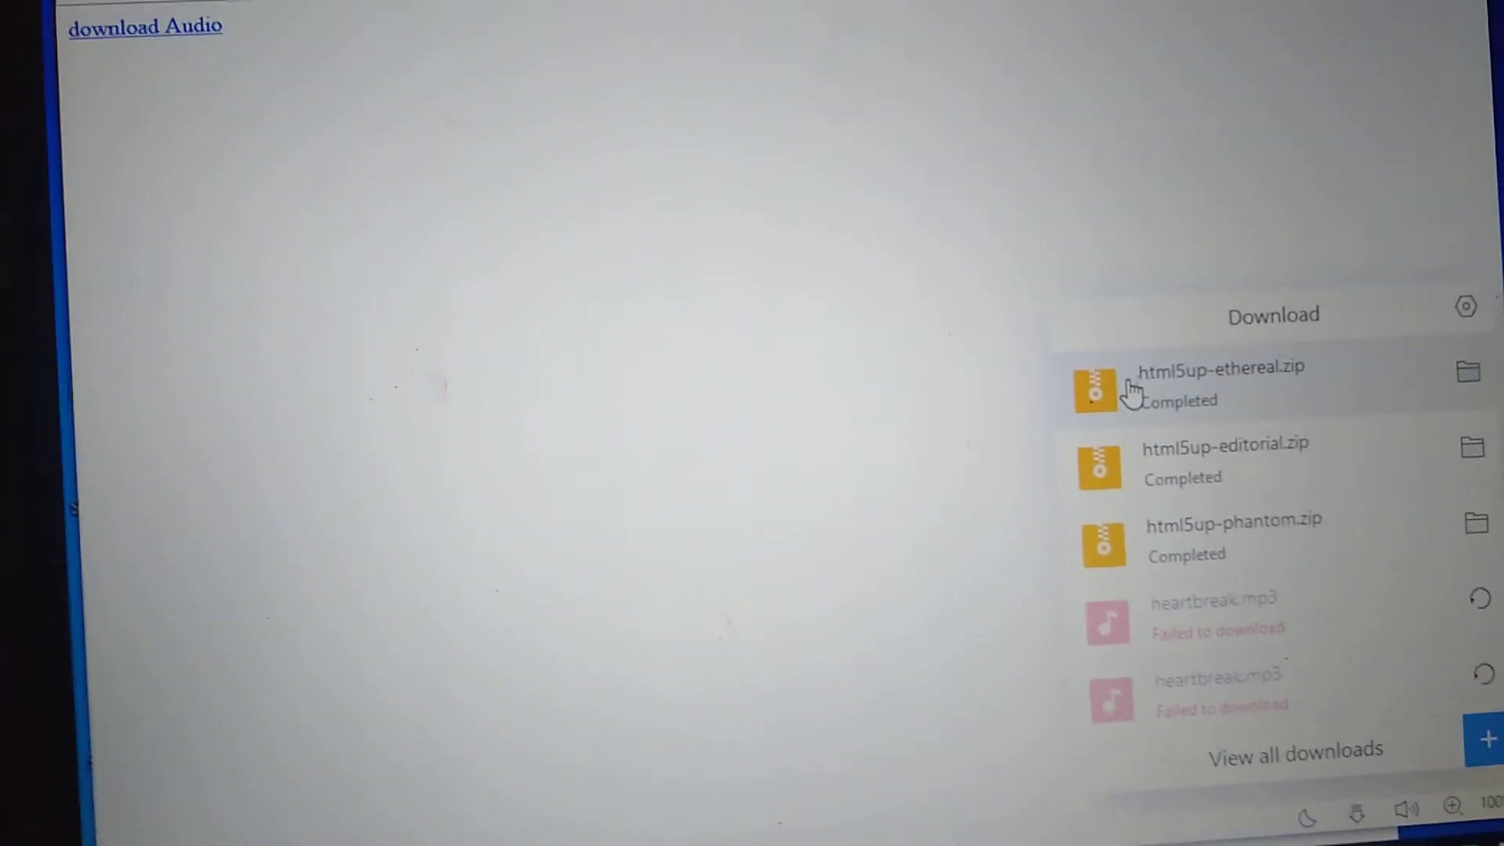